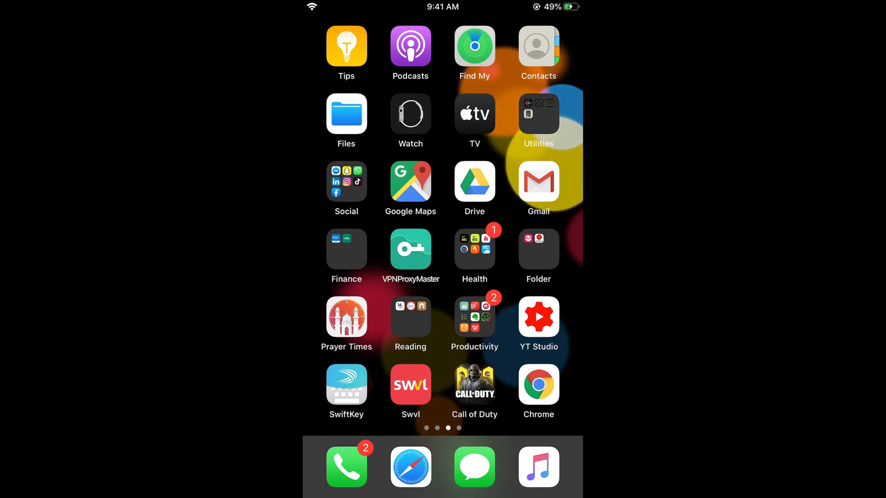
Open the Social folder on the home screen and launch Snapchat.
left_click(346, 188)
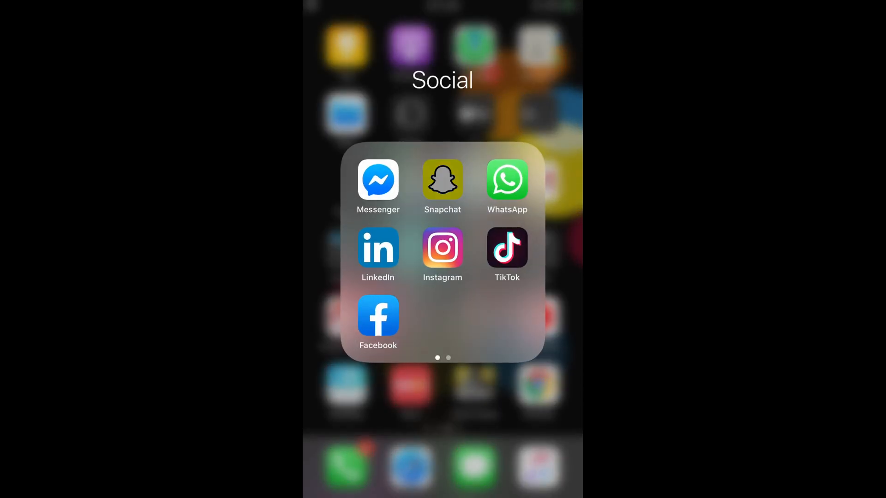
left_click(442, 181)
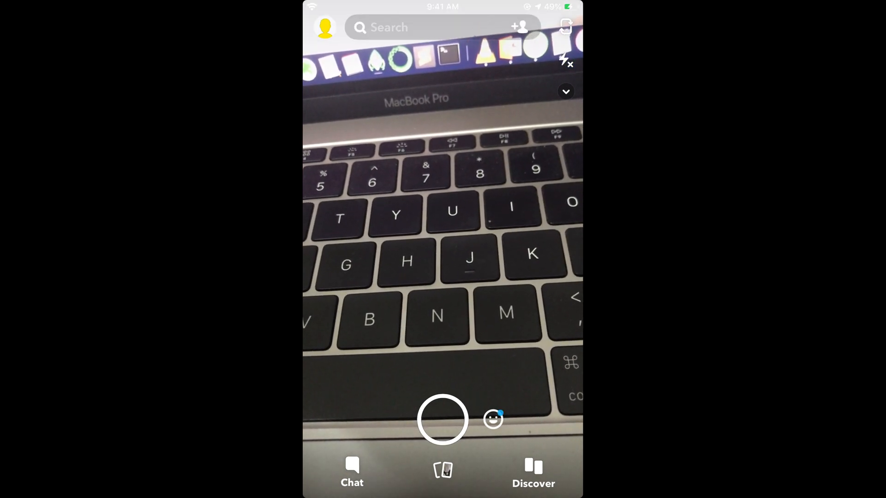
Go from the Bitmoji profile page to the gear-icon account Settings.
left_click(325, 27)
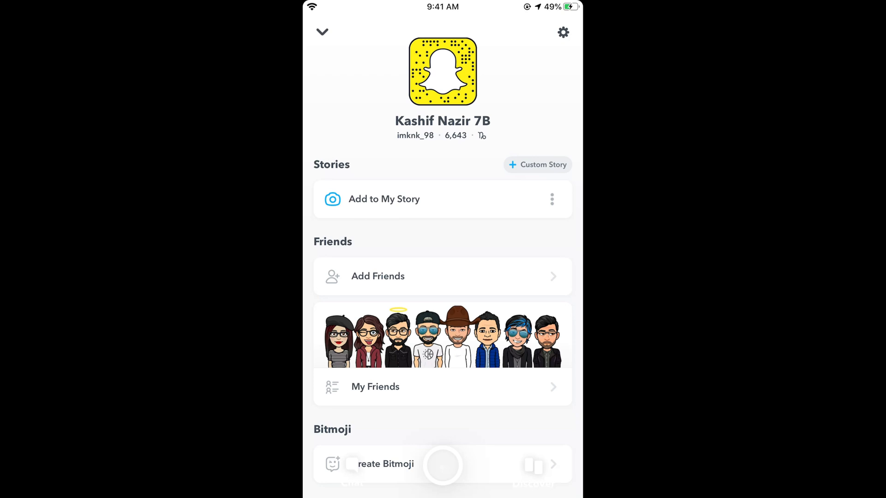
left_click(563, 32)
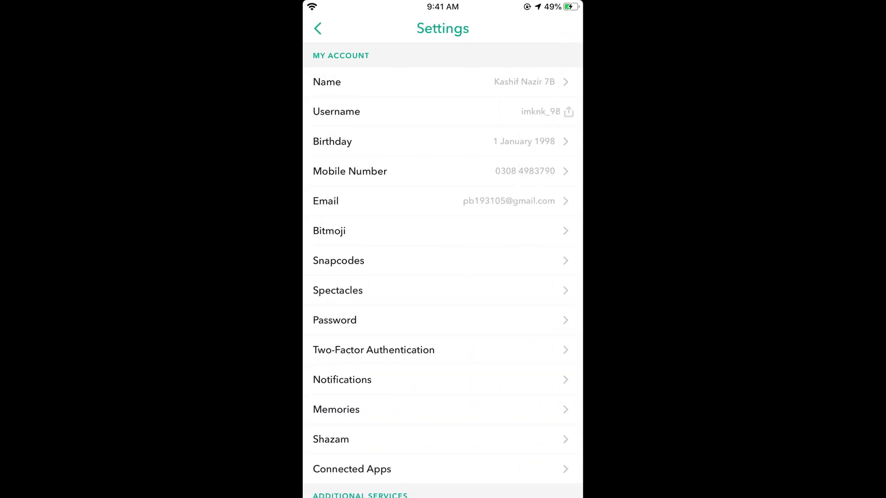
Scroll the Settings list to the Account Actions section with Log Out.
scroll("down", 3)
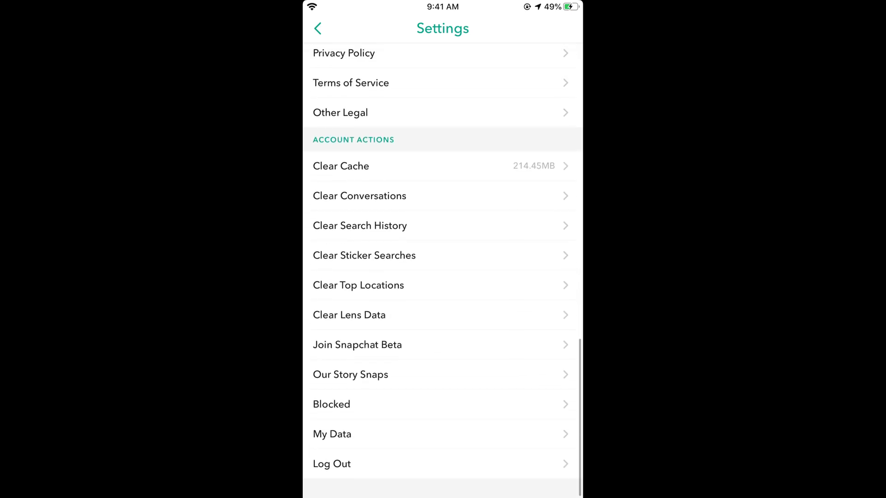
scroll("up", 3)
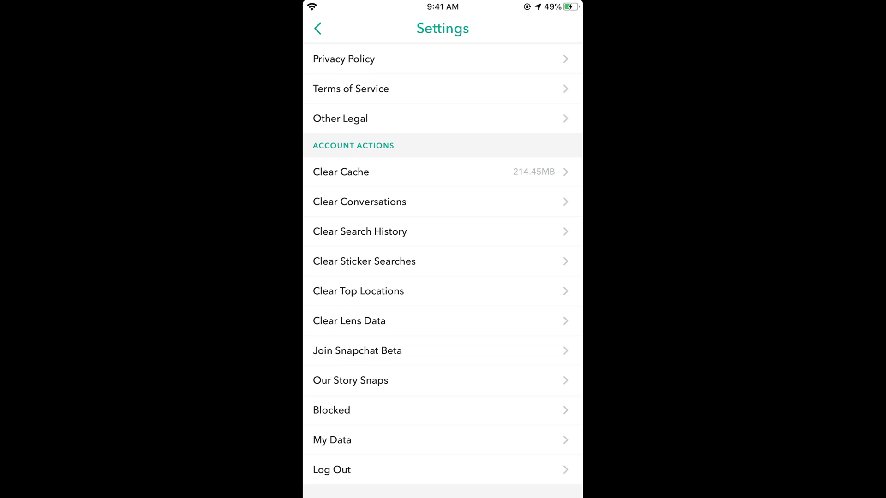
Open Clear Conversations and confirm clearing the top conversation from the feed.
left_click(359, 202)
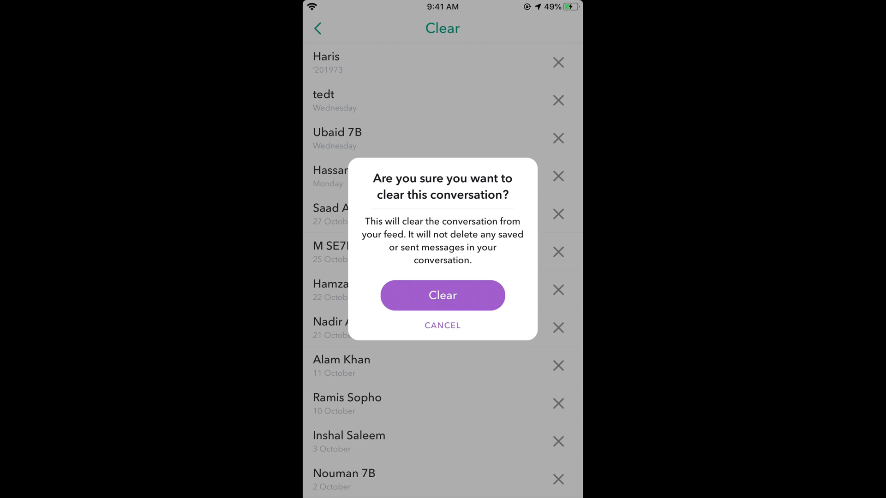
left_click(442, 295)
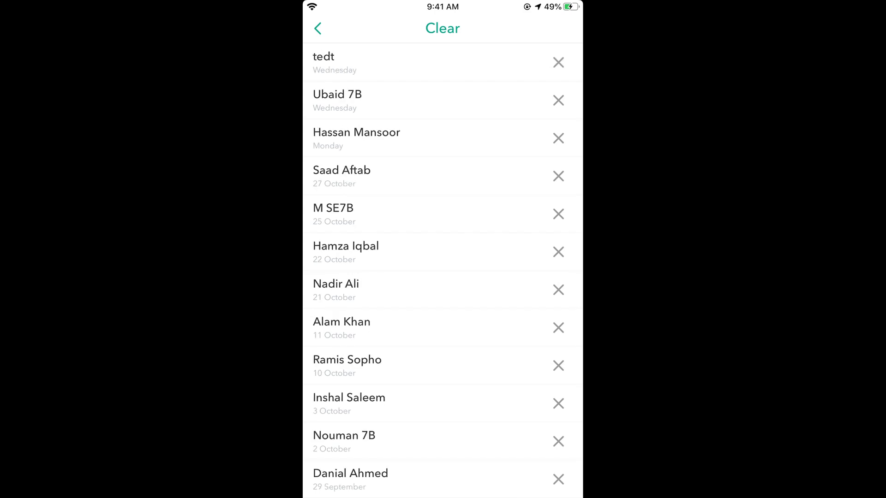
Clear the next two top conversations, then return to Settings.
left_click(557, 62)
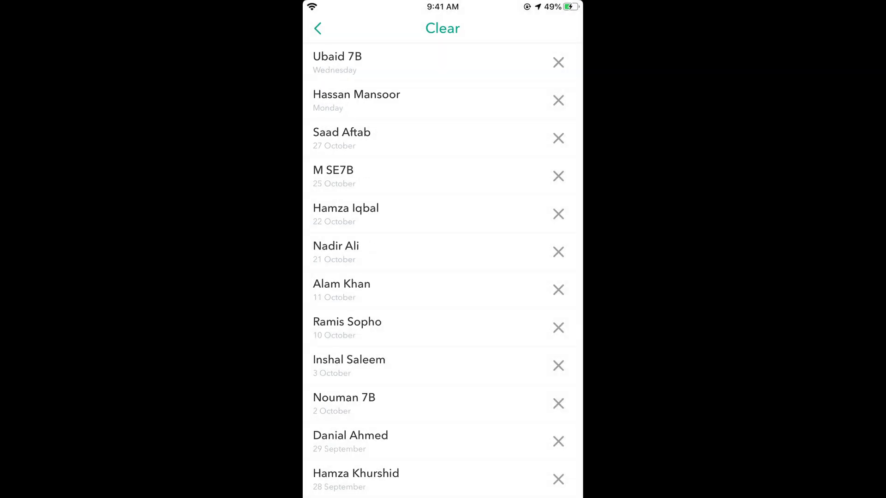
left_click(557, 62)
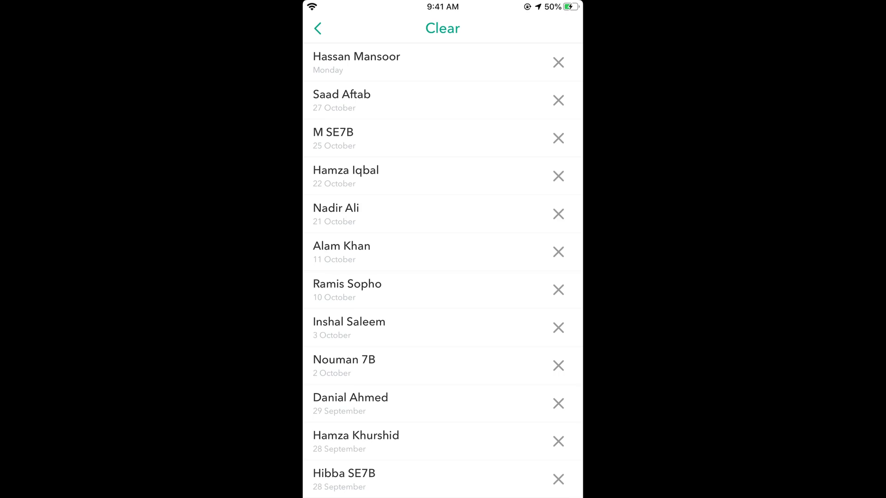
left_click(317, 28)
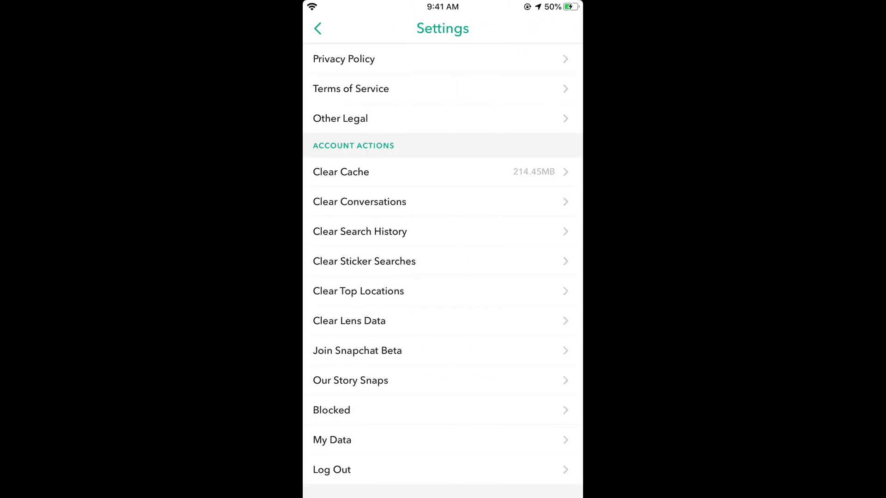